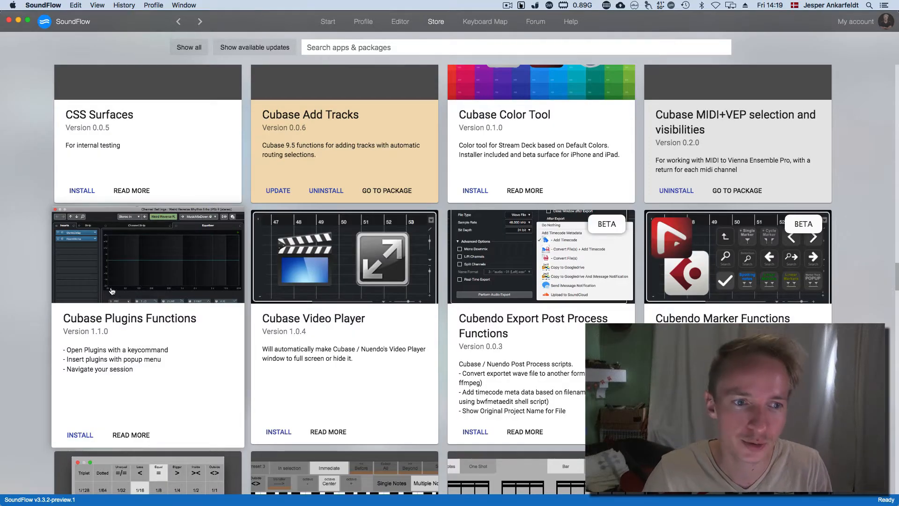
mouse_move(138, 328)
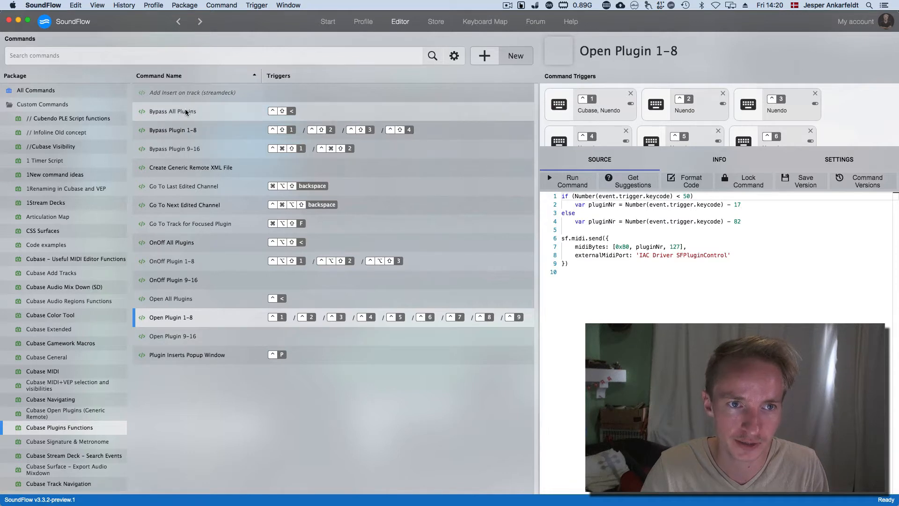
Switch to Nuendo, show the Erhu track's Channel Settings, then return to SoundFlow
key("cmd+tab")
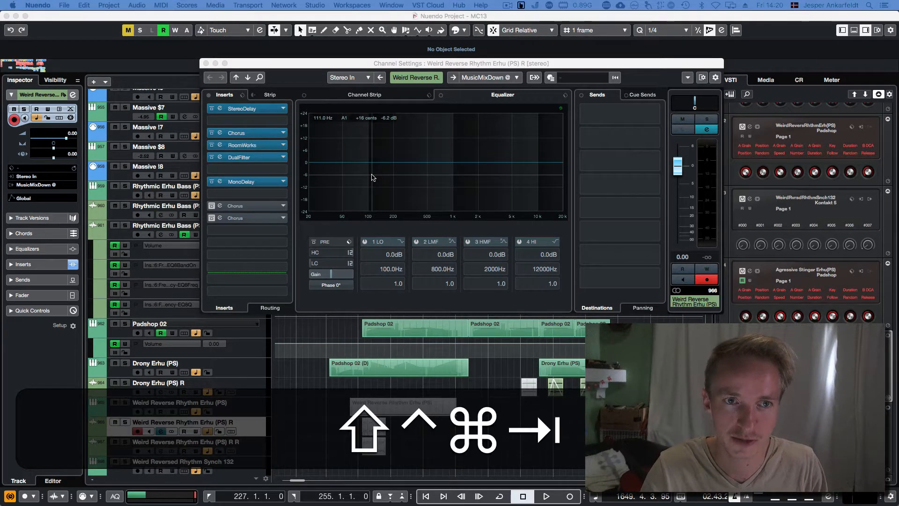
key("cmd+tab")
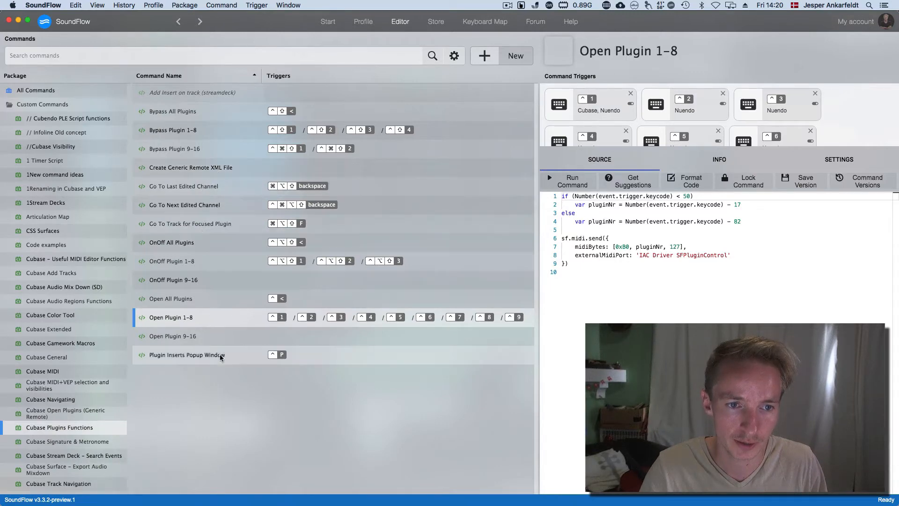
Search the plugin inserts prompt for 'delay' and insert FabFilter Timeless 2
key("cmd+tab")
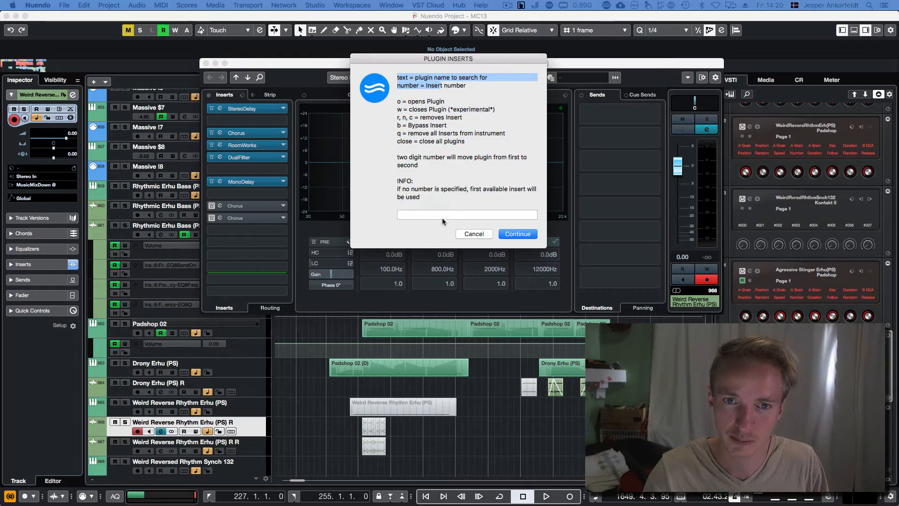
left_click(466, 215)
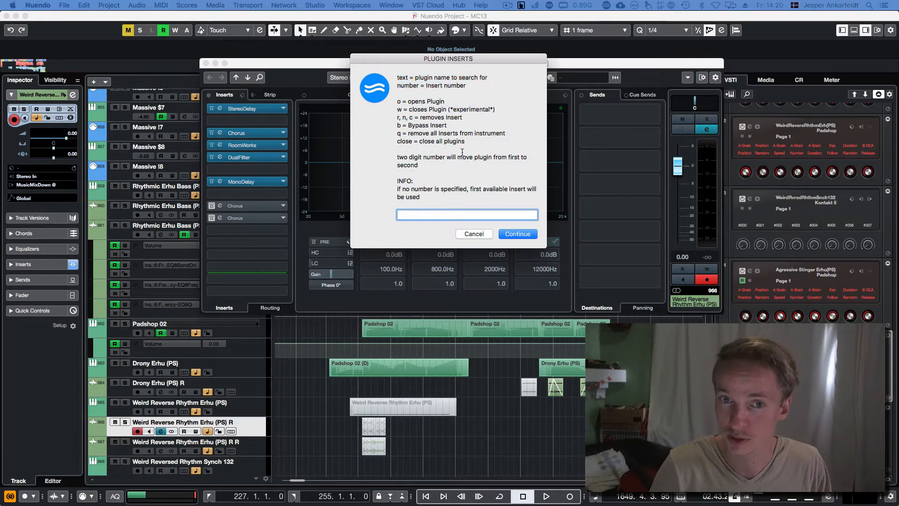
type("delay")
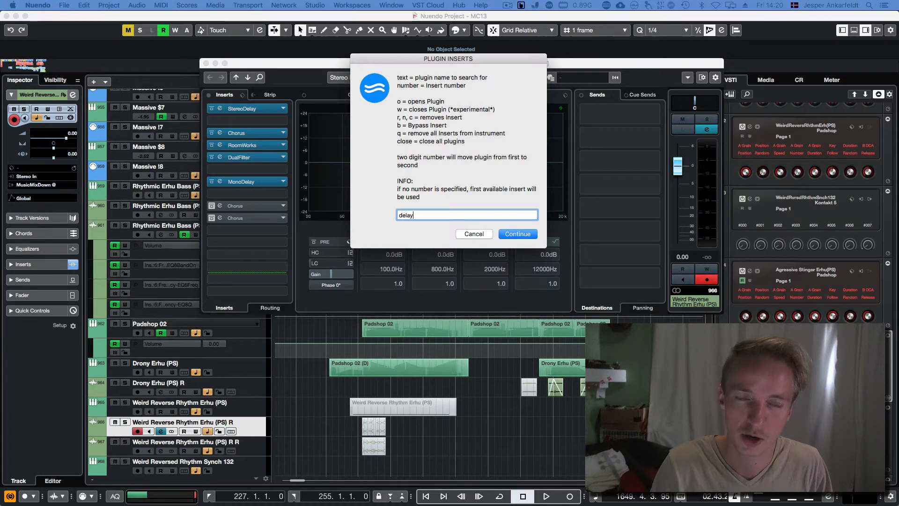
left_click(517, 234)
type("r")
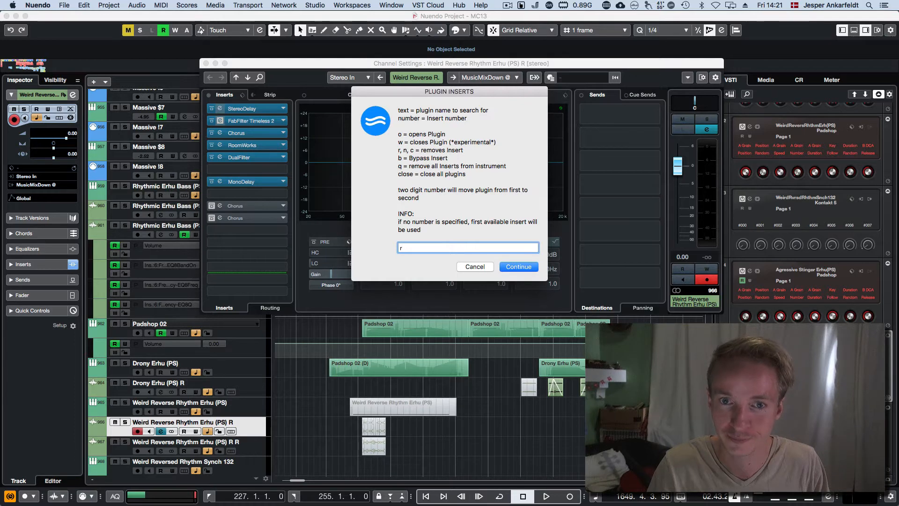
Remove the Timeless 2 and RoomWorks inserts, move Chorus to slot 1, then select Padshop 02
left_click(518, 266)
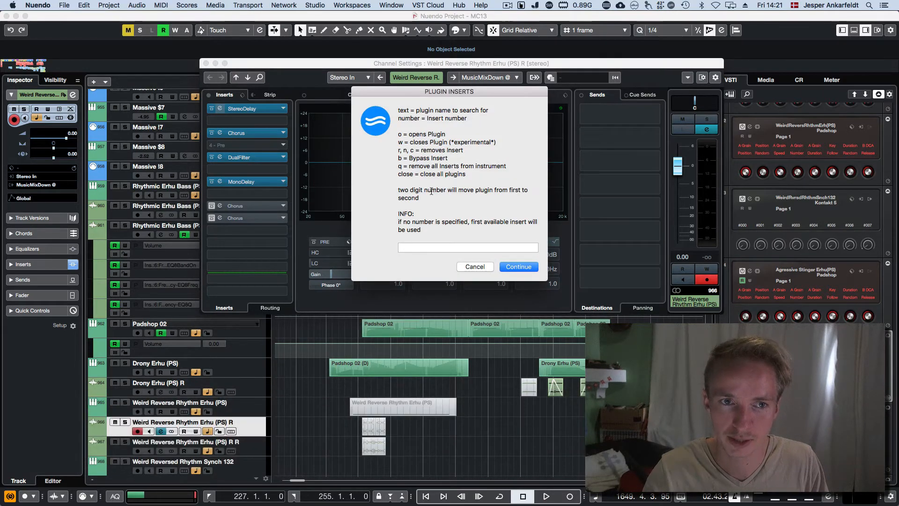
mouse_move(414, 210)
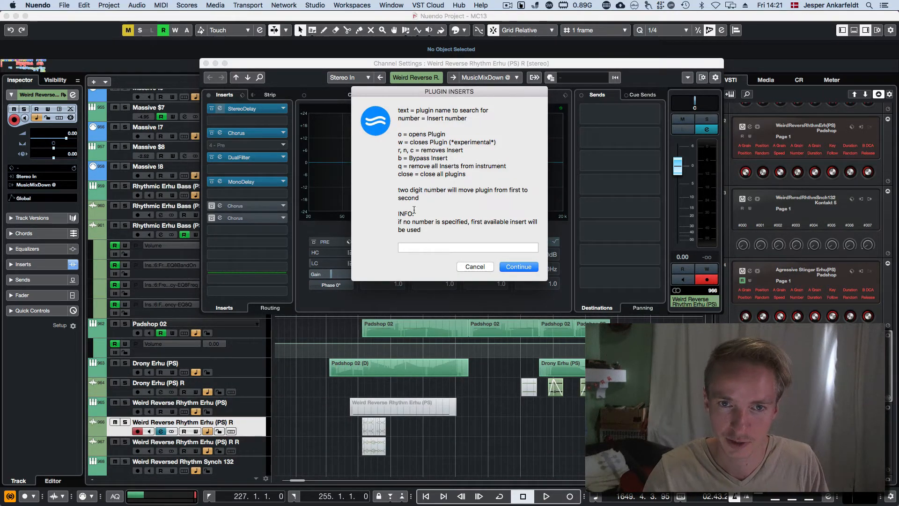
type("1")
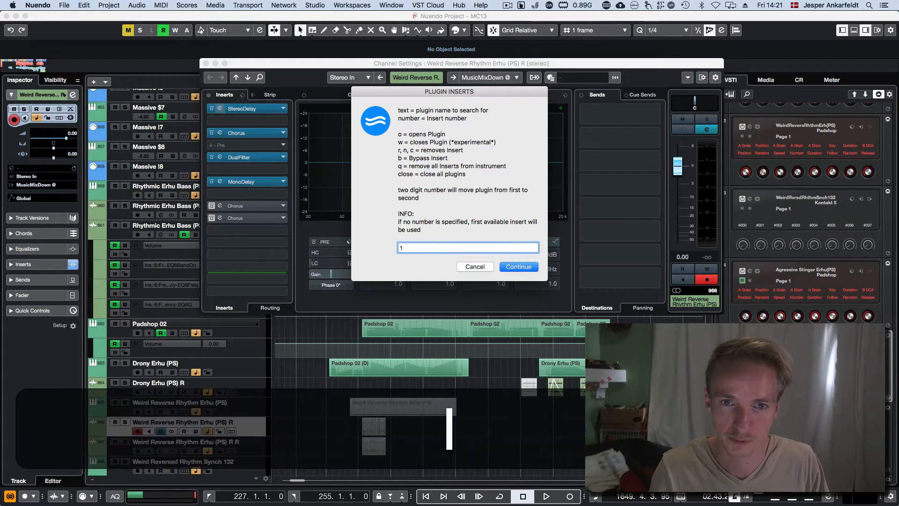
left_click(518, 266)
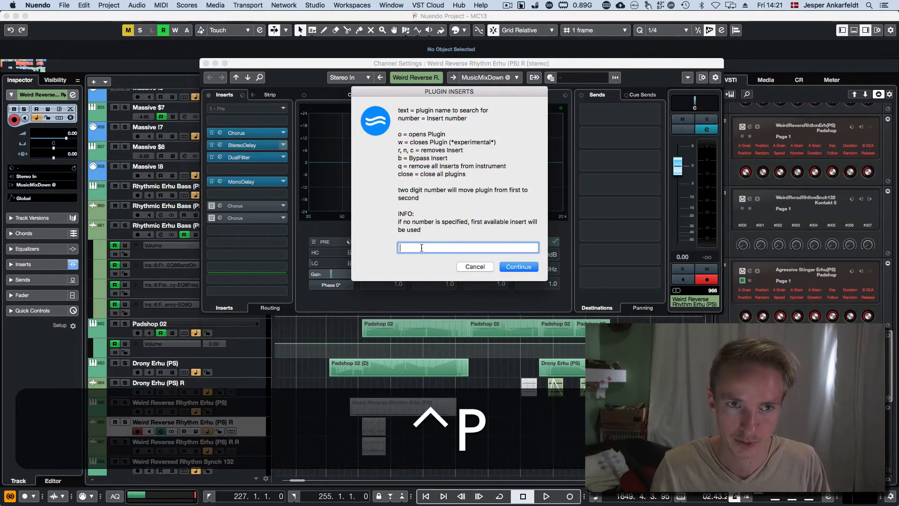
left_click(475, 266)
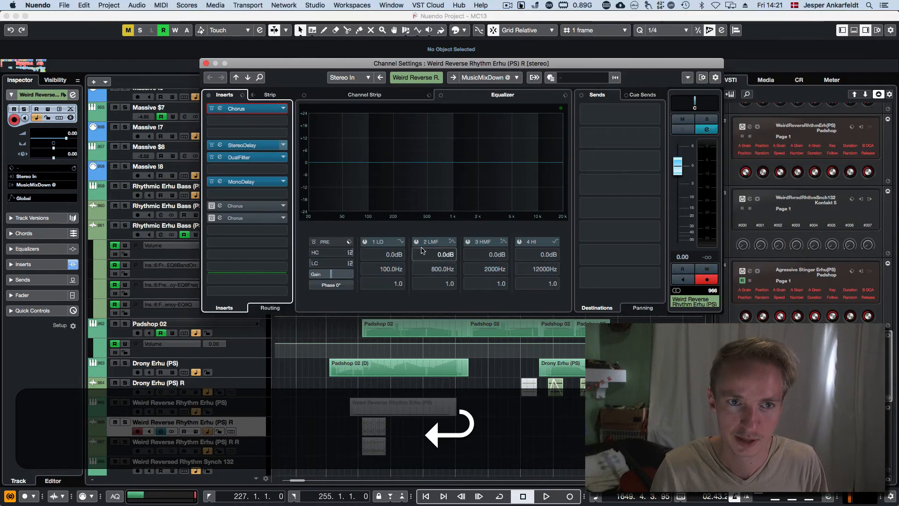
left_click(248, 108)
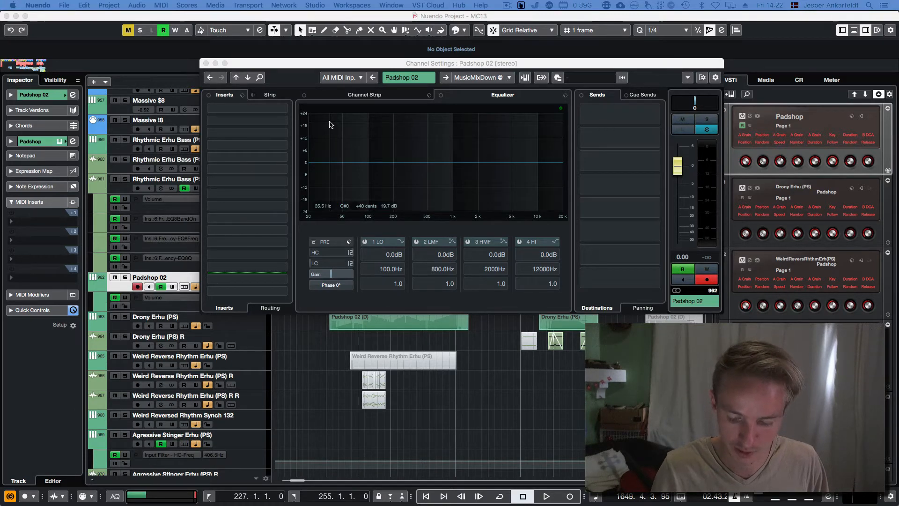
Close the Padshop 02 Channel Settings window to bring back the arrangement
left_click(155, 317)
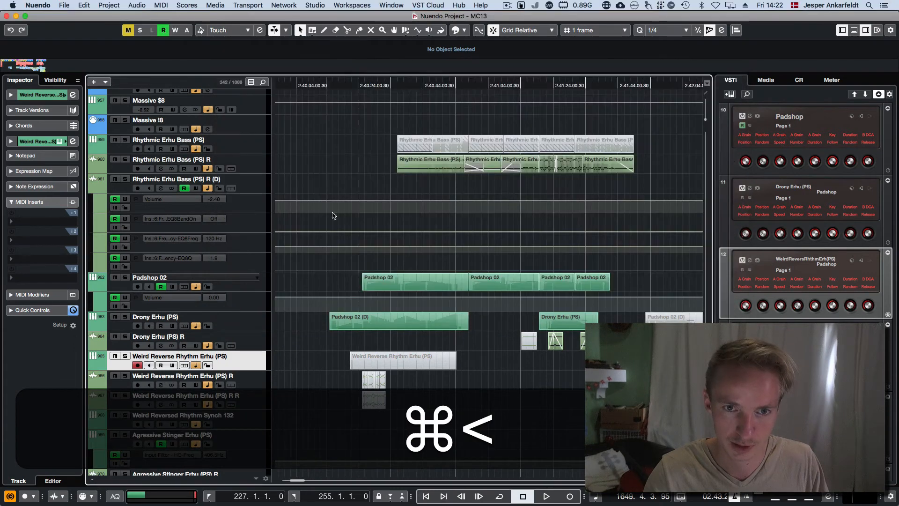
Use the Cmd+< shortcut to open insert 1, Chorus, in its own plugin window
key("cmd+<")
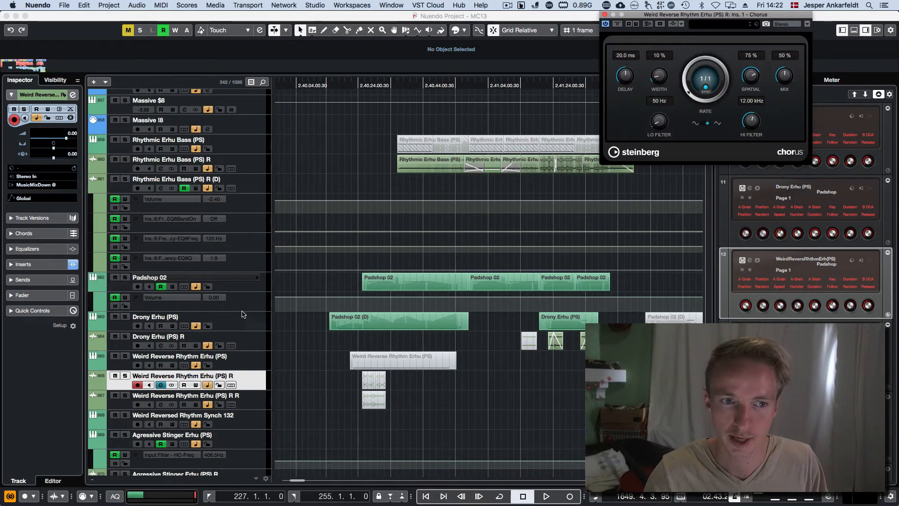
left_click(155, 316)
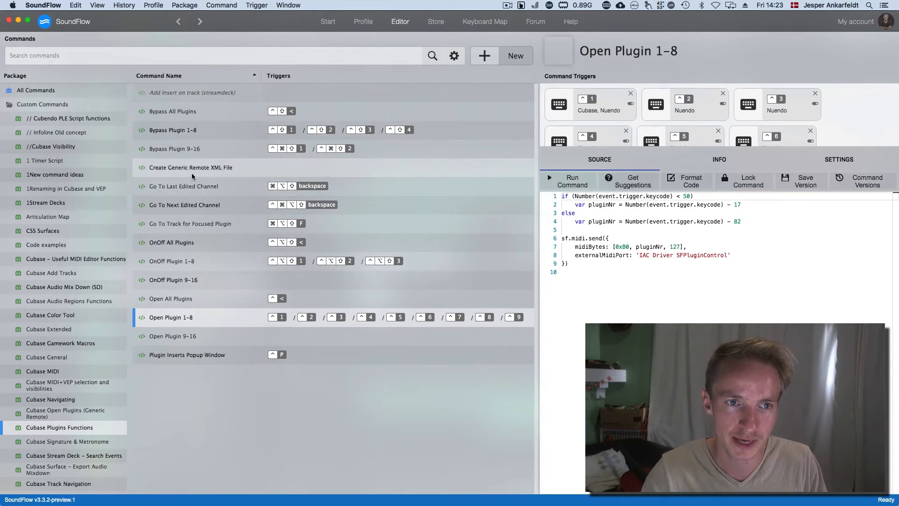
Select the Create Generic Remote XML File command in SoundFlow's editor
left_click(193, 167)
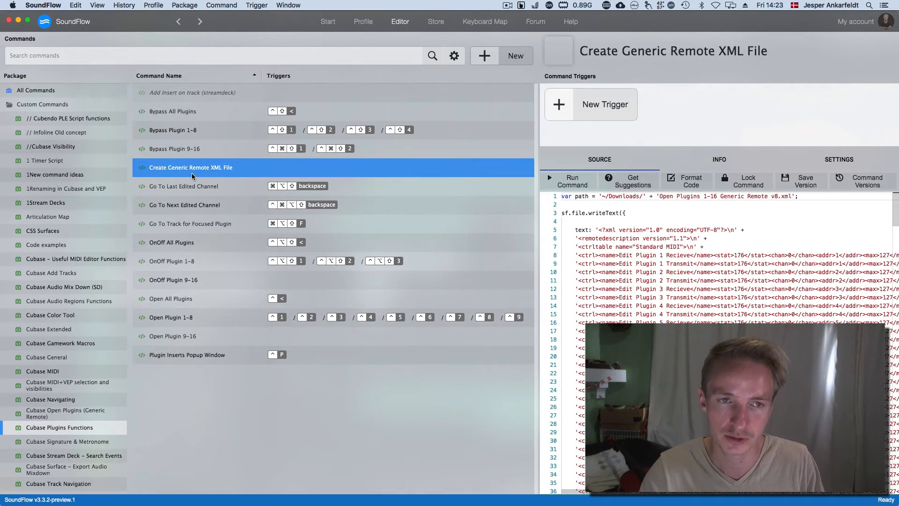
mouse_move(286, 171)
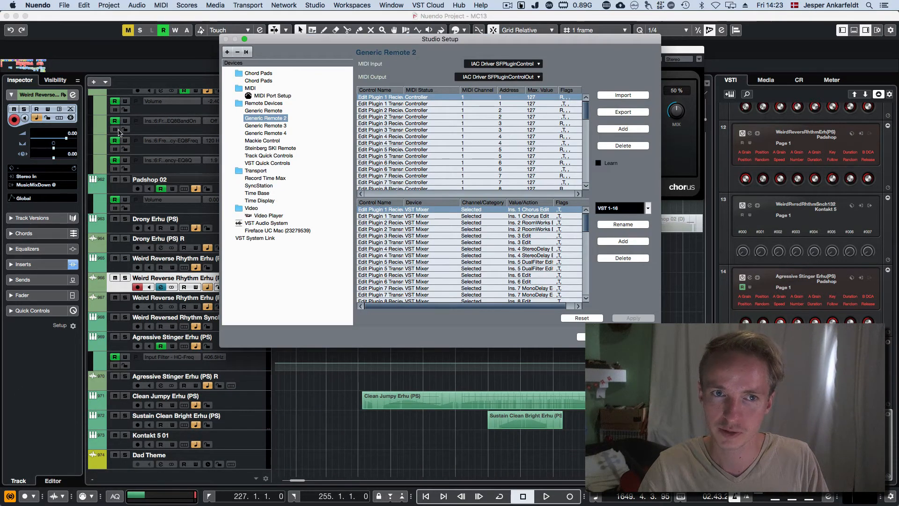
Glance at the XML script, then show Audio MIDI Setup's MIDI Studio with the IAC Driver
left_click(622, 95)
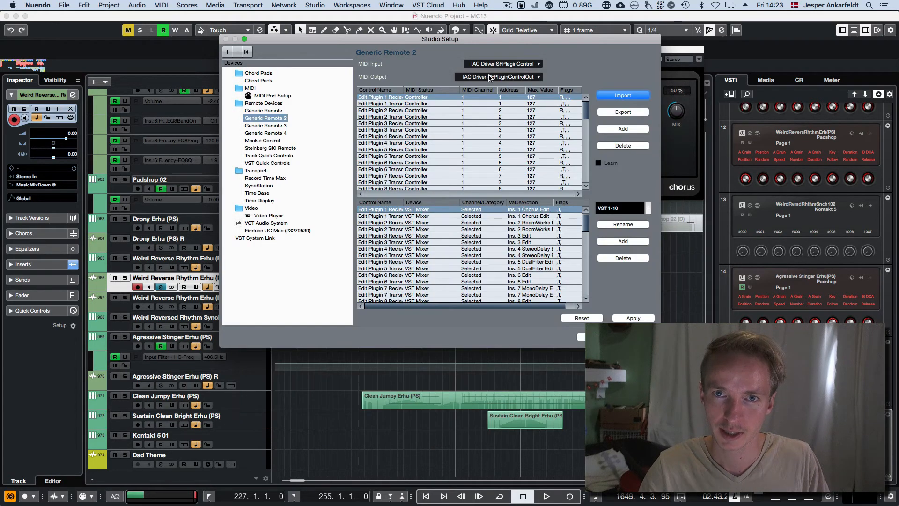
left_click(498, 77)
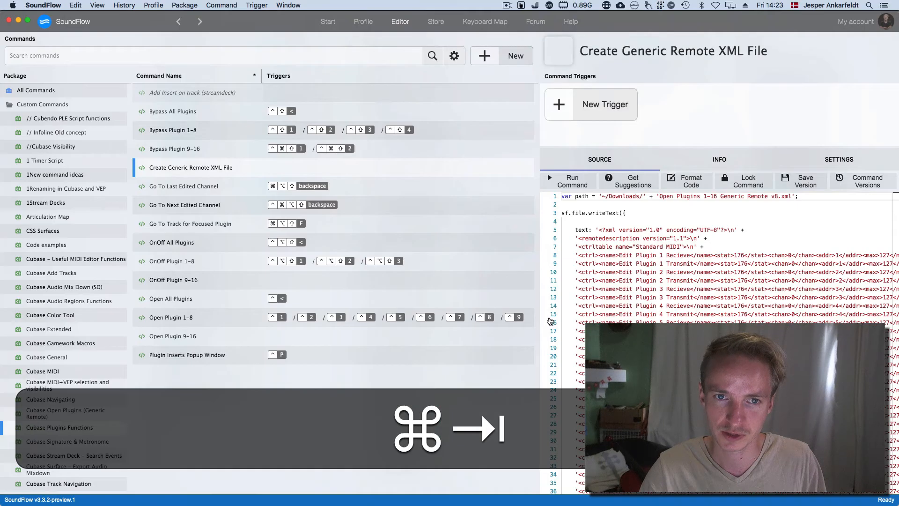
left_click(170, 298)
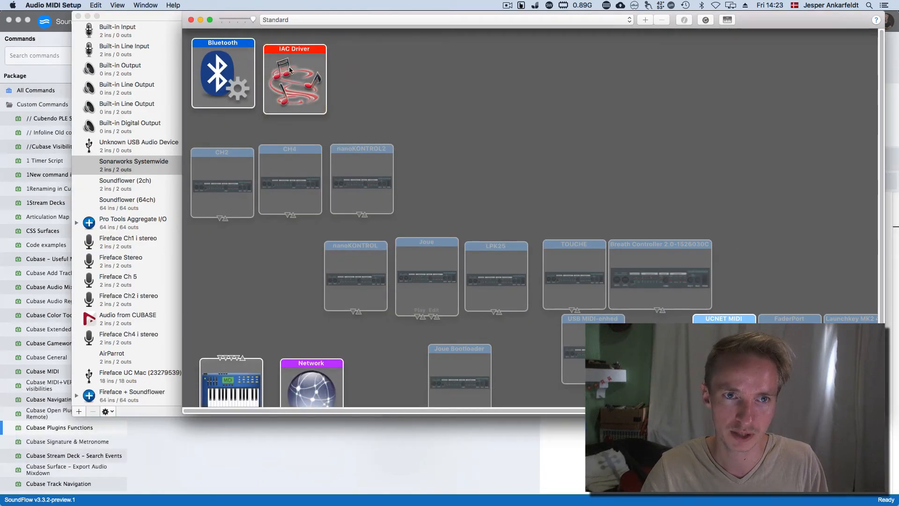
mouse_move(309, 88)
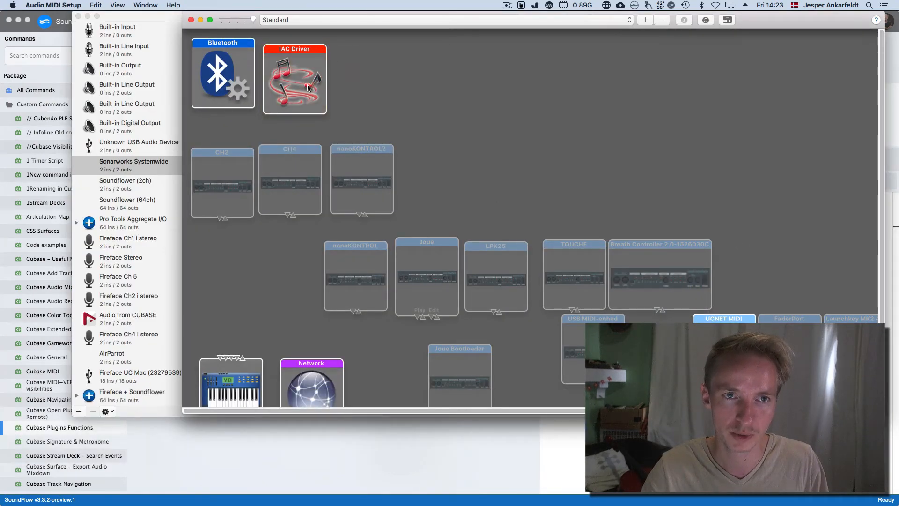
Inspect the IAC Driver's SFPluginControl ports, then return to Nuendo's Generic Remote 2 settings
double_click(308, 86)
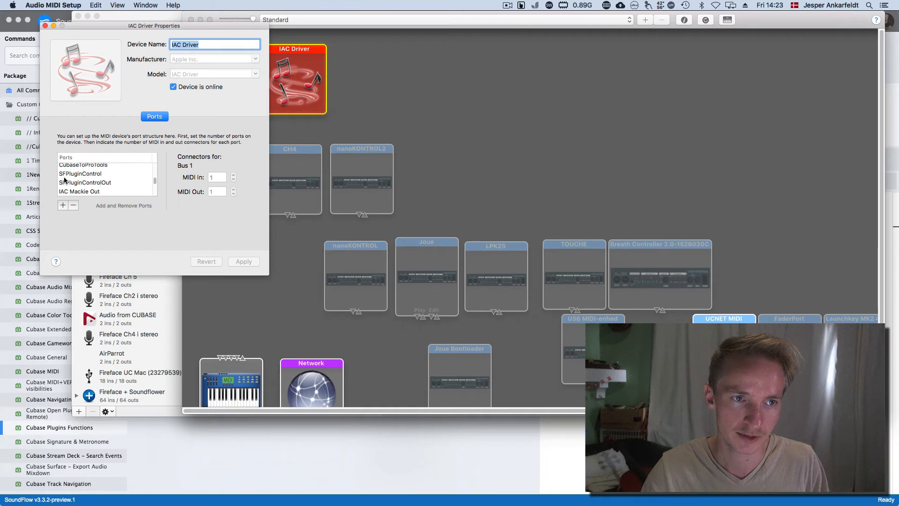
mouse_move(222, 58)
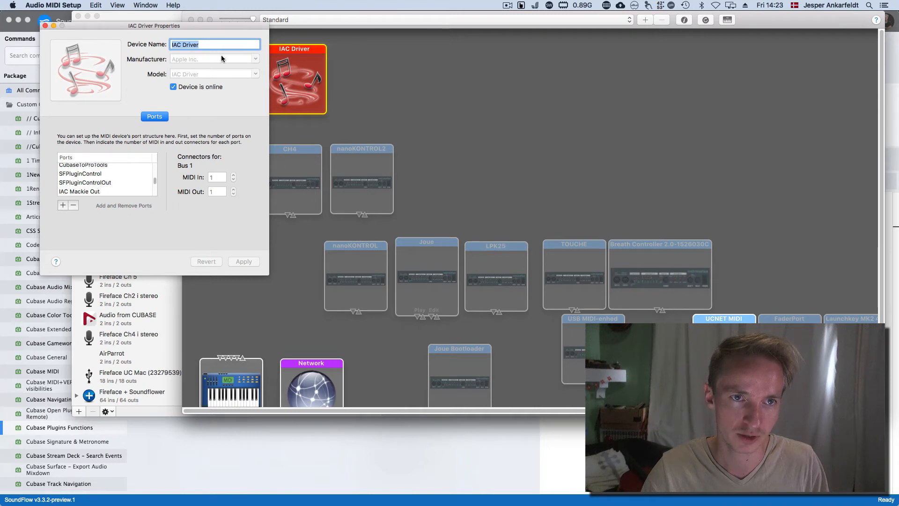
left_click(220, 45)
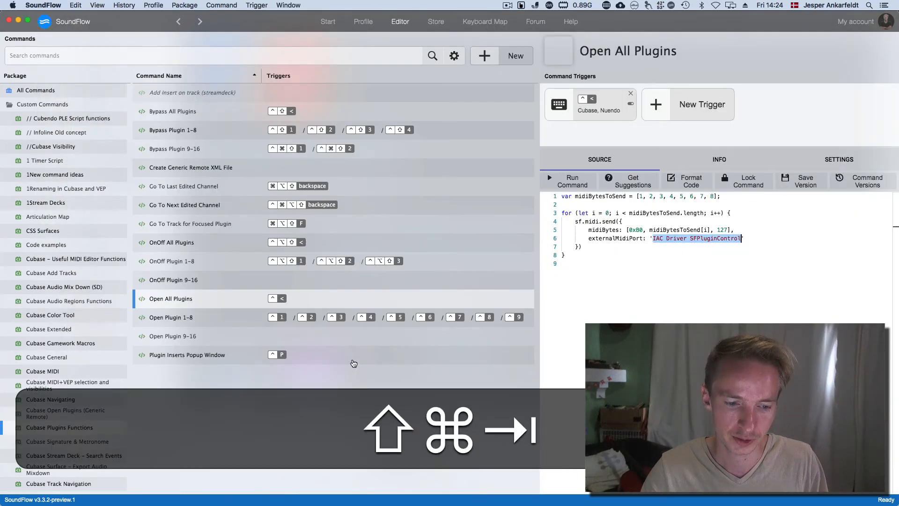
mouse_move(348, 319)
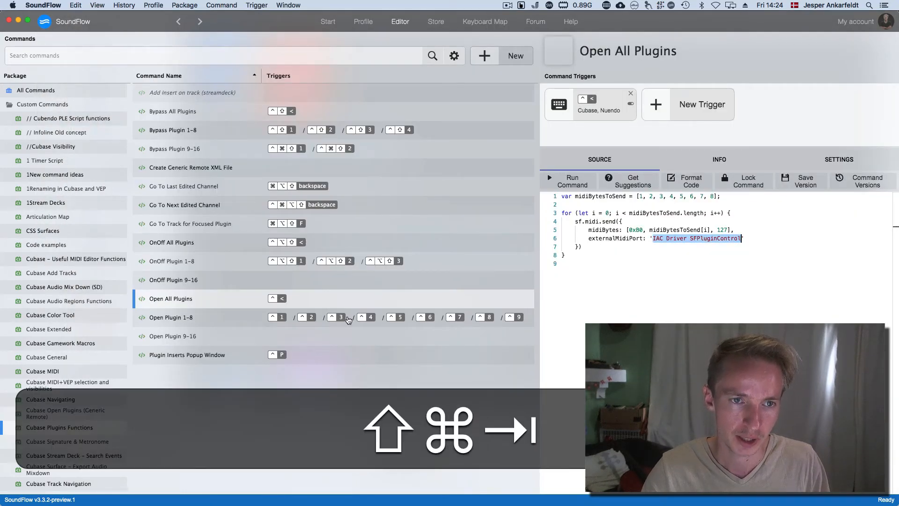
left_click(187, 355)
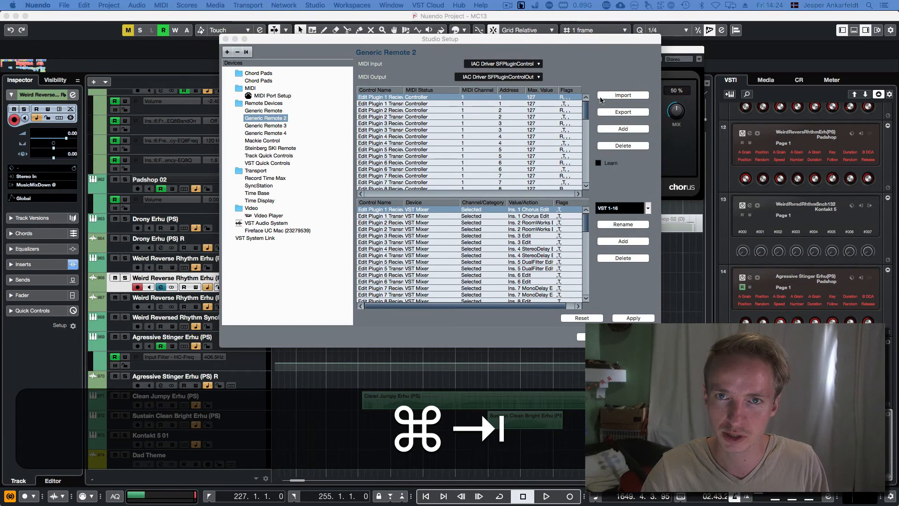
View the Steinberg SKI Remote settings, then select SoundFlow's Open Plugin 1–8 command
left_click(269, 148)
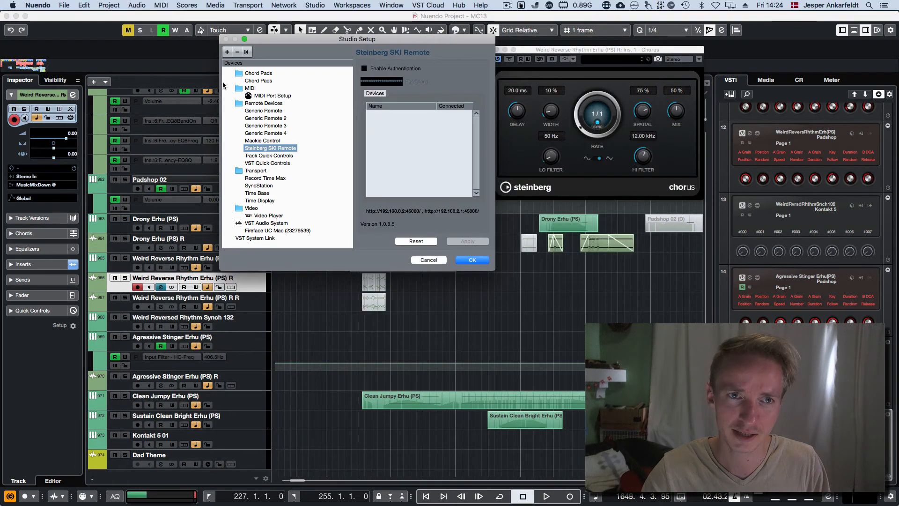
left_click(227, 52)
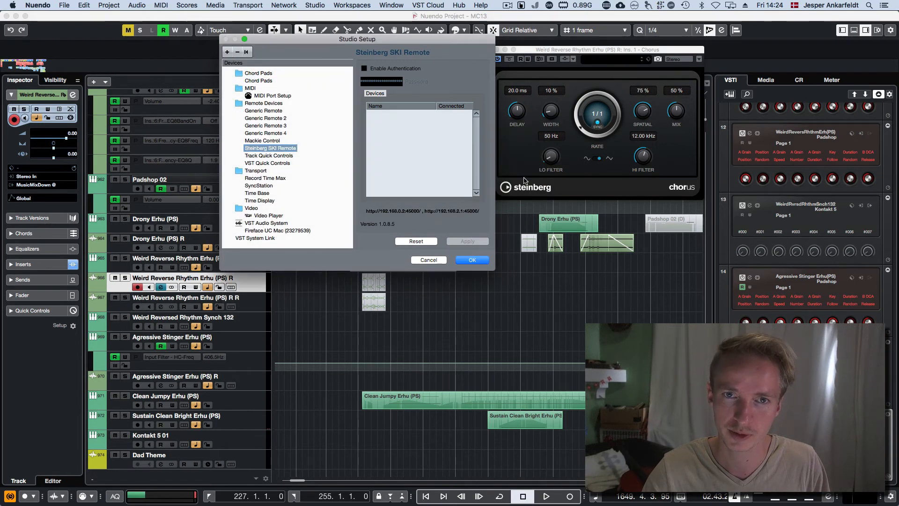
left_click(364, 69)
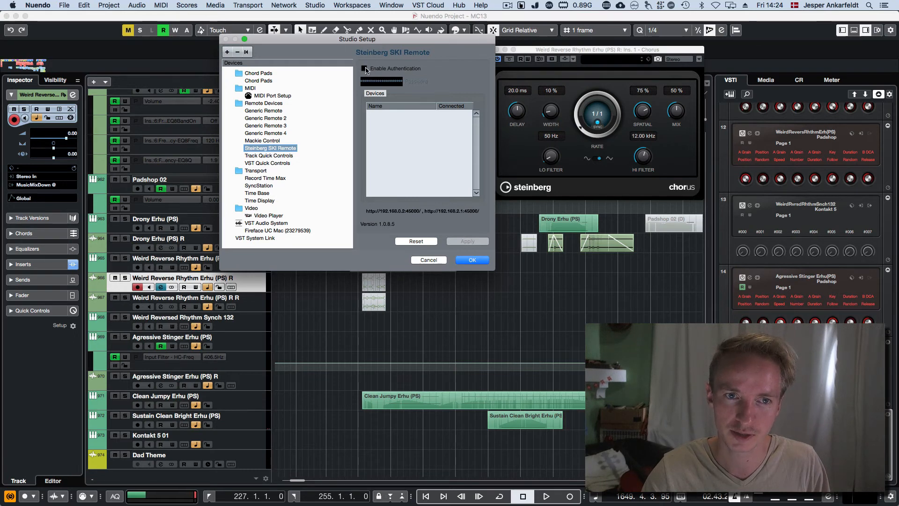
left_click(364, 68)
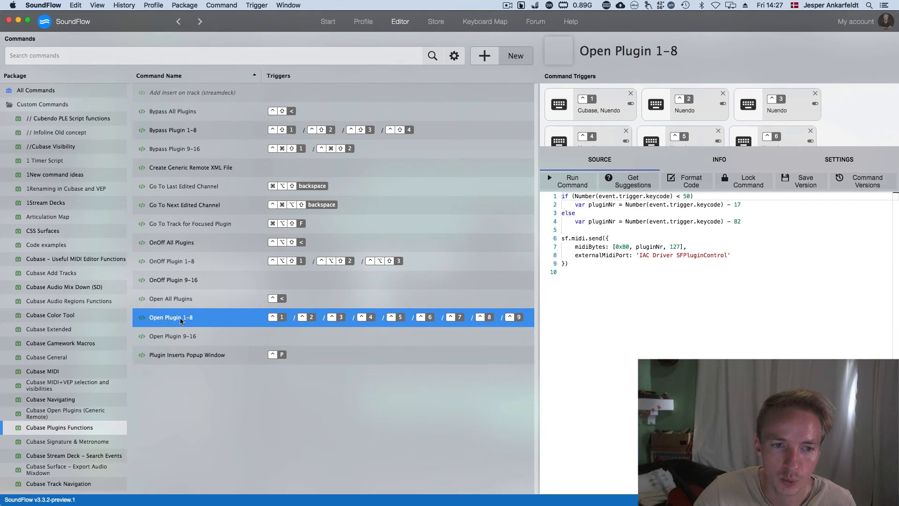
mouse_move(166, 323)
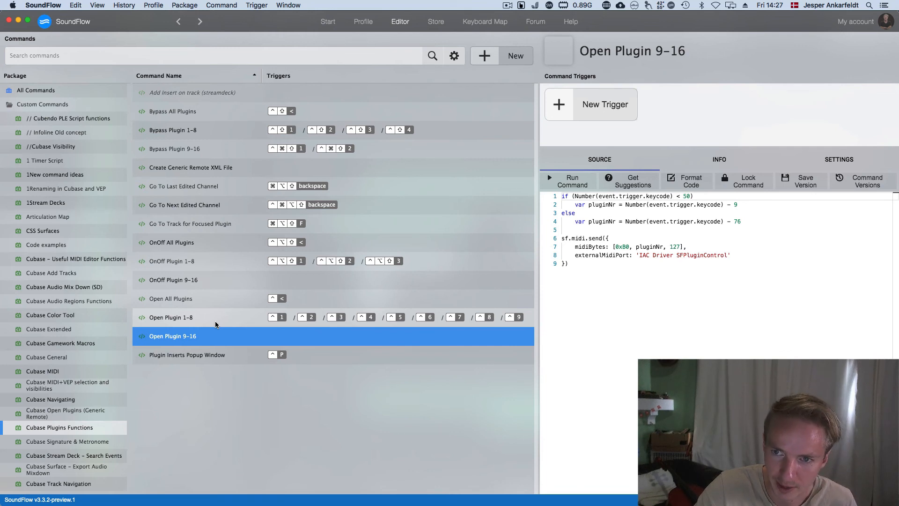
left_click(171, 317)
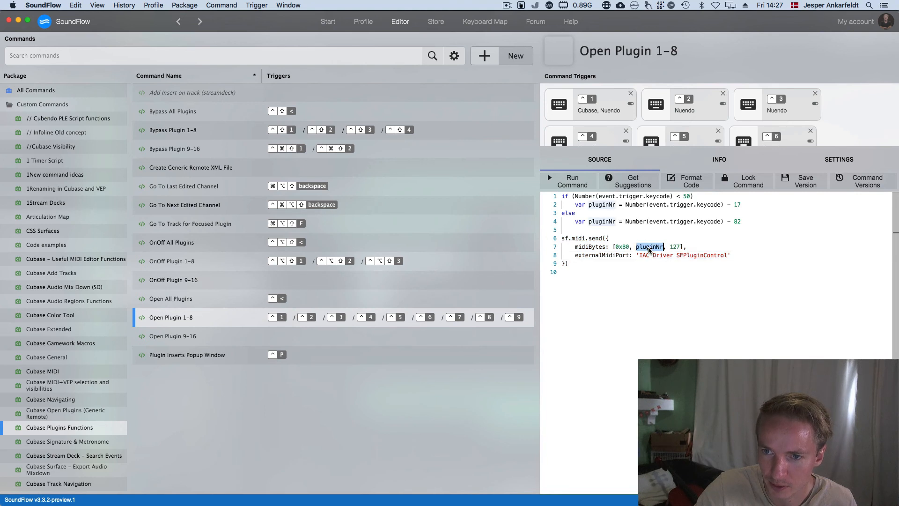
mouse_move(649, 247)
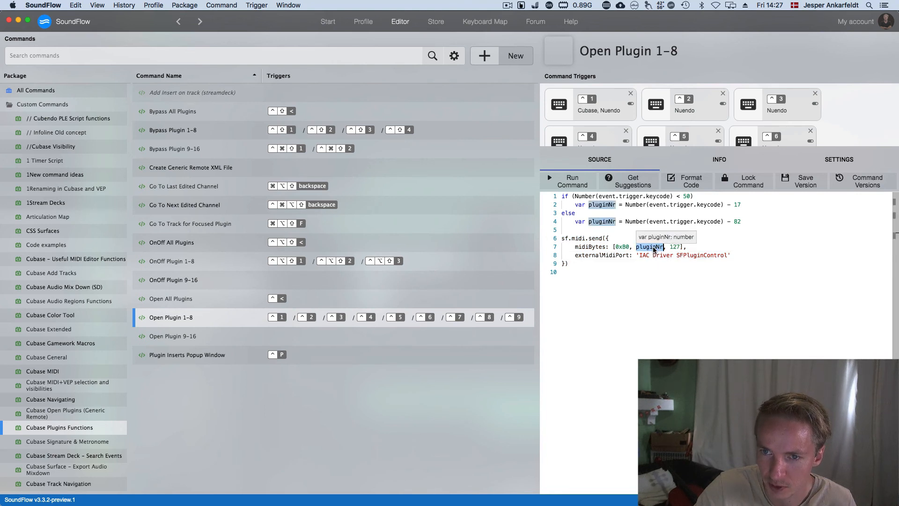